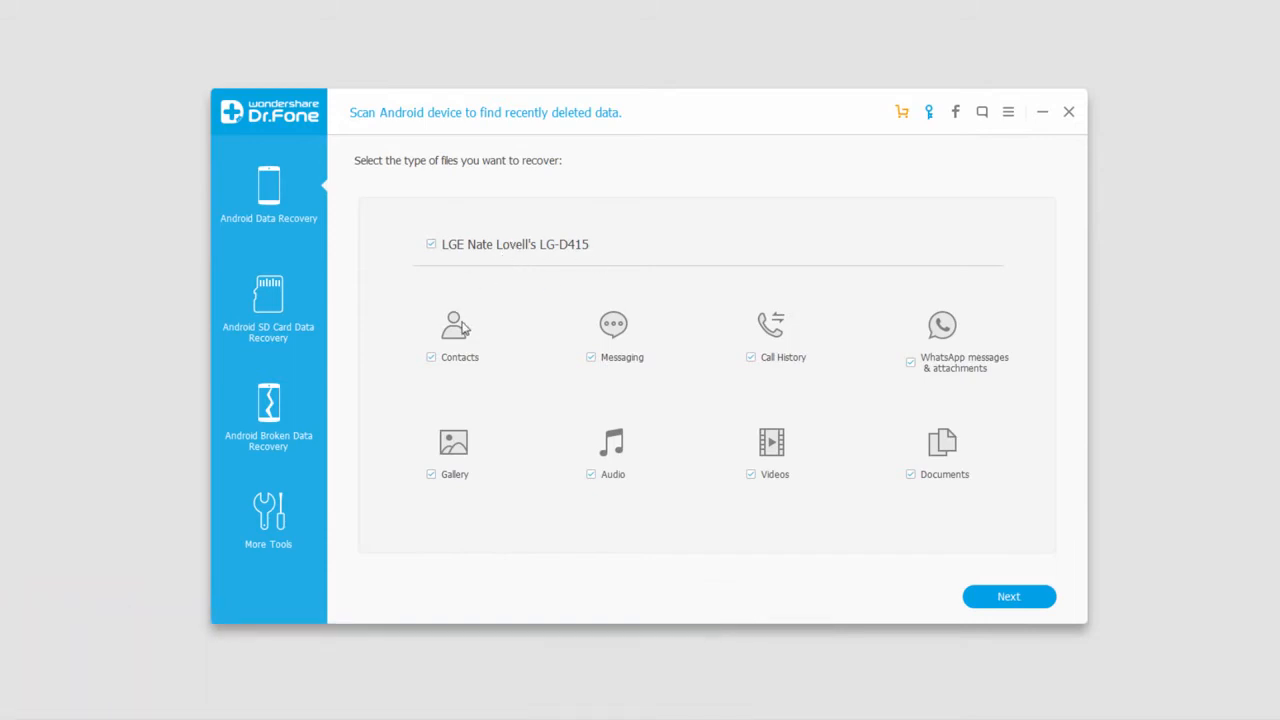
pyautogui.moveTo(480, 468)
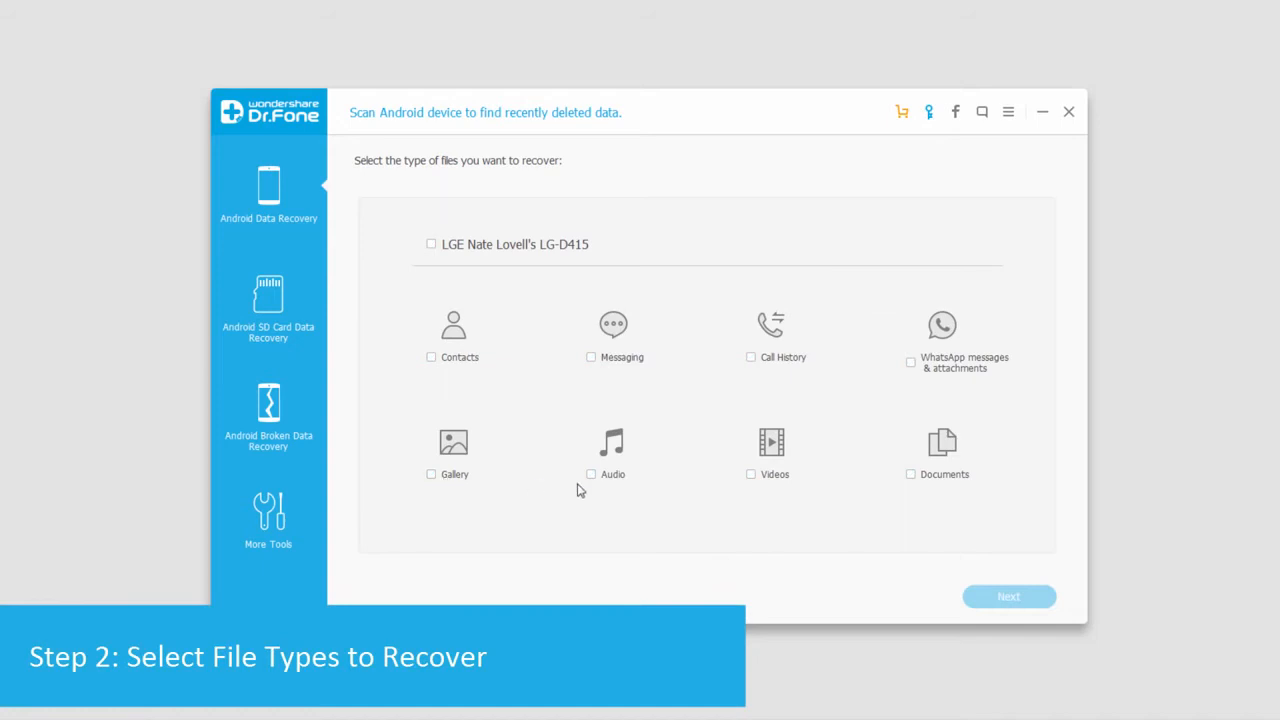
# Tick Audio and Videos among the file types to recover from the LG phone
pyautogui.click(751, 474)
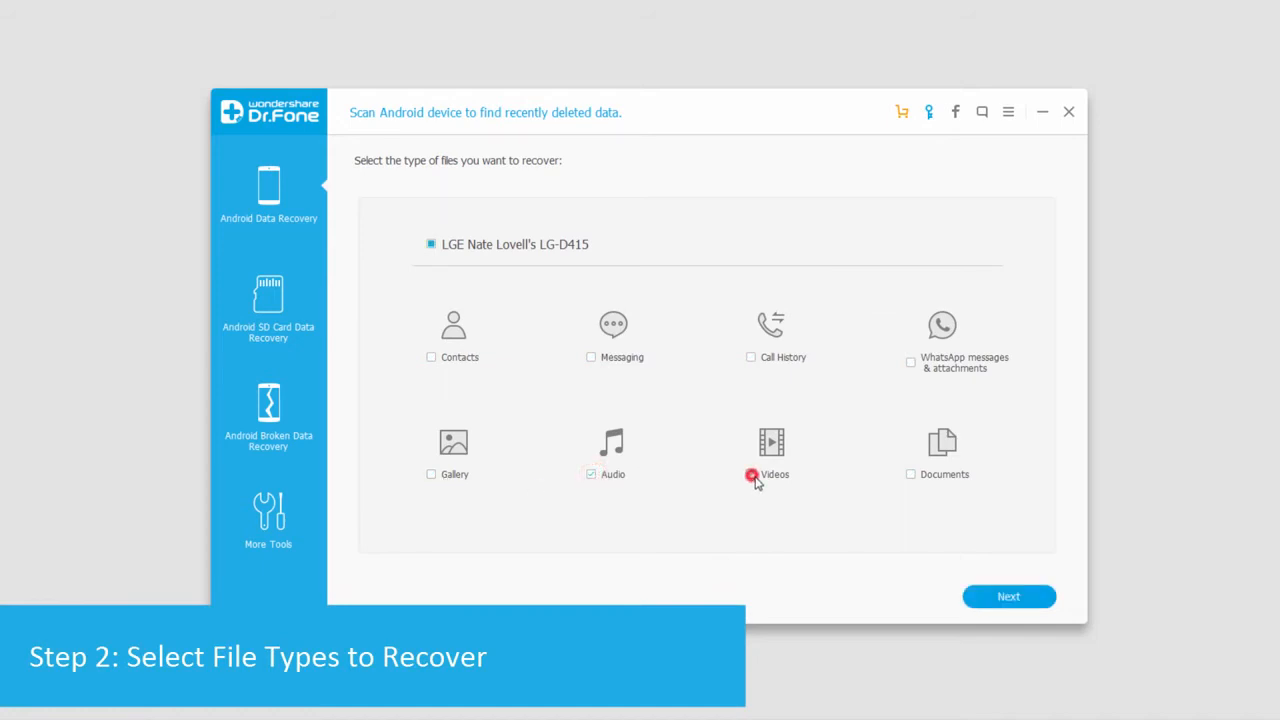
pyautogui.click(751, 474)
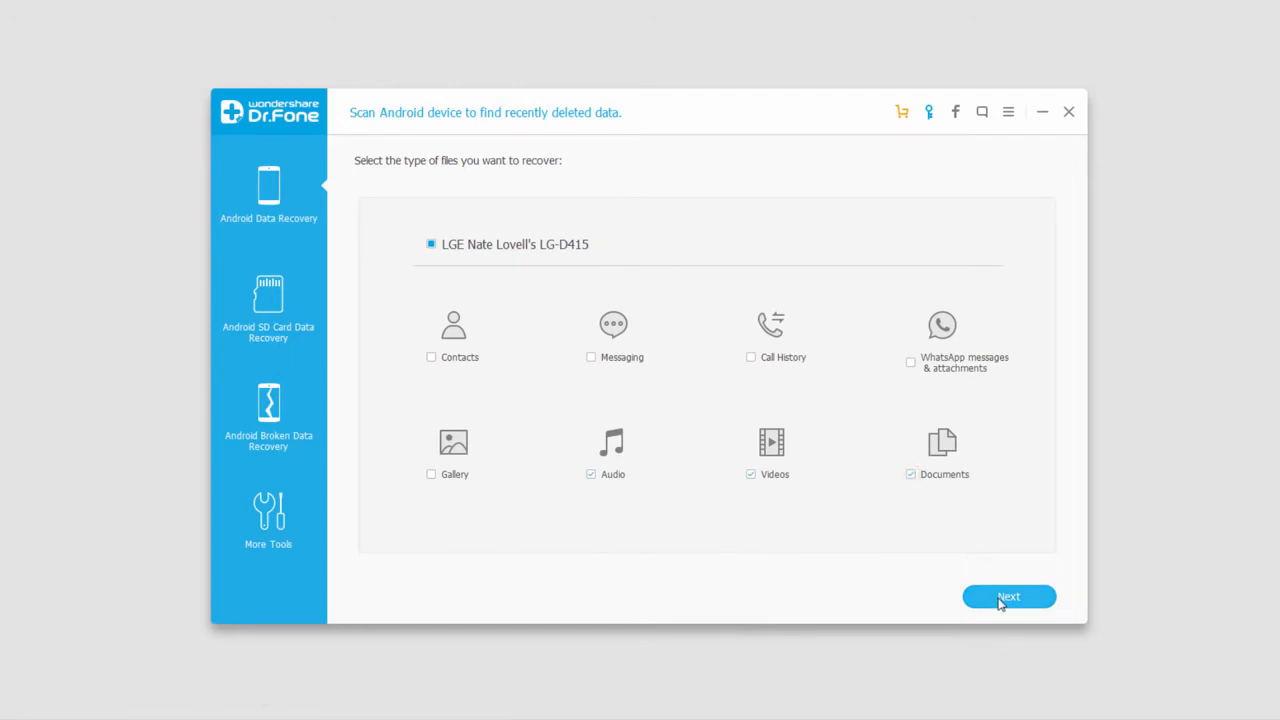
# Proceed past storage mode choice with 'Scan for deleted files' and start the scan
pyautogui.click(1008, 596)
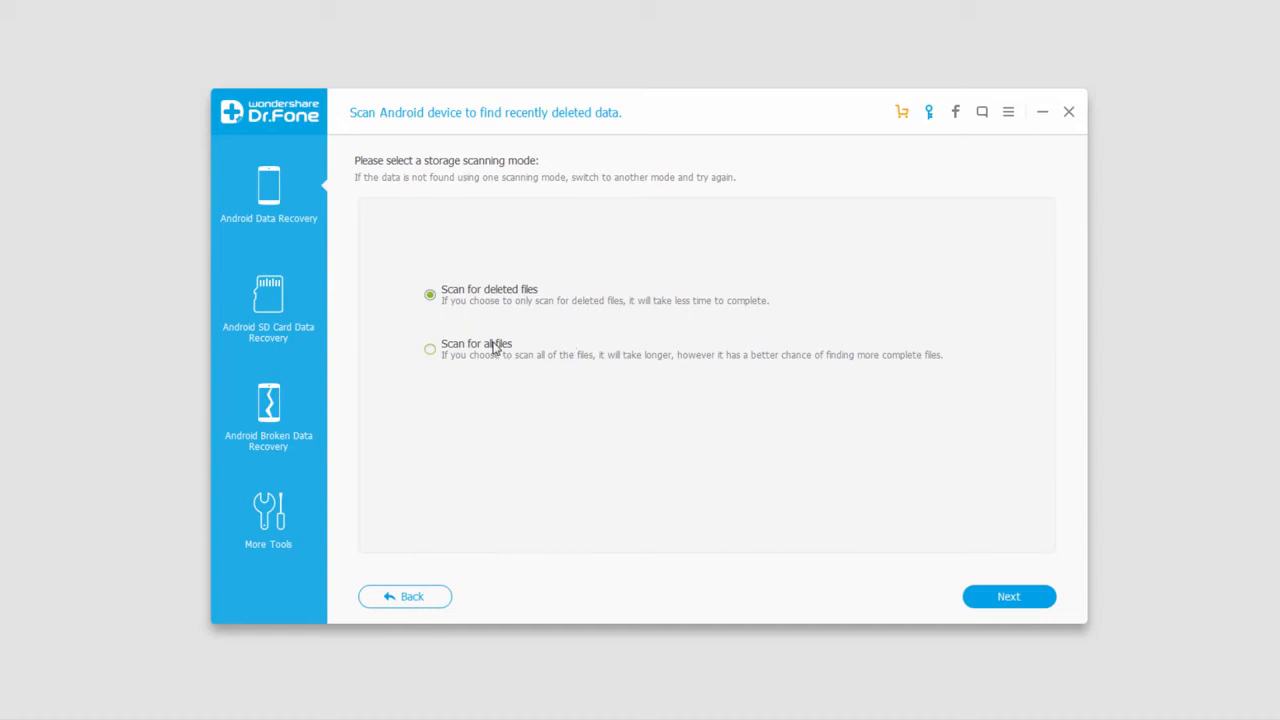
pyautogui.moveTo(512, 307)
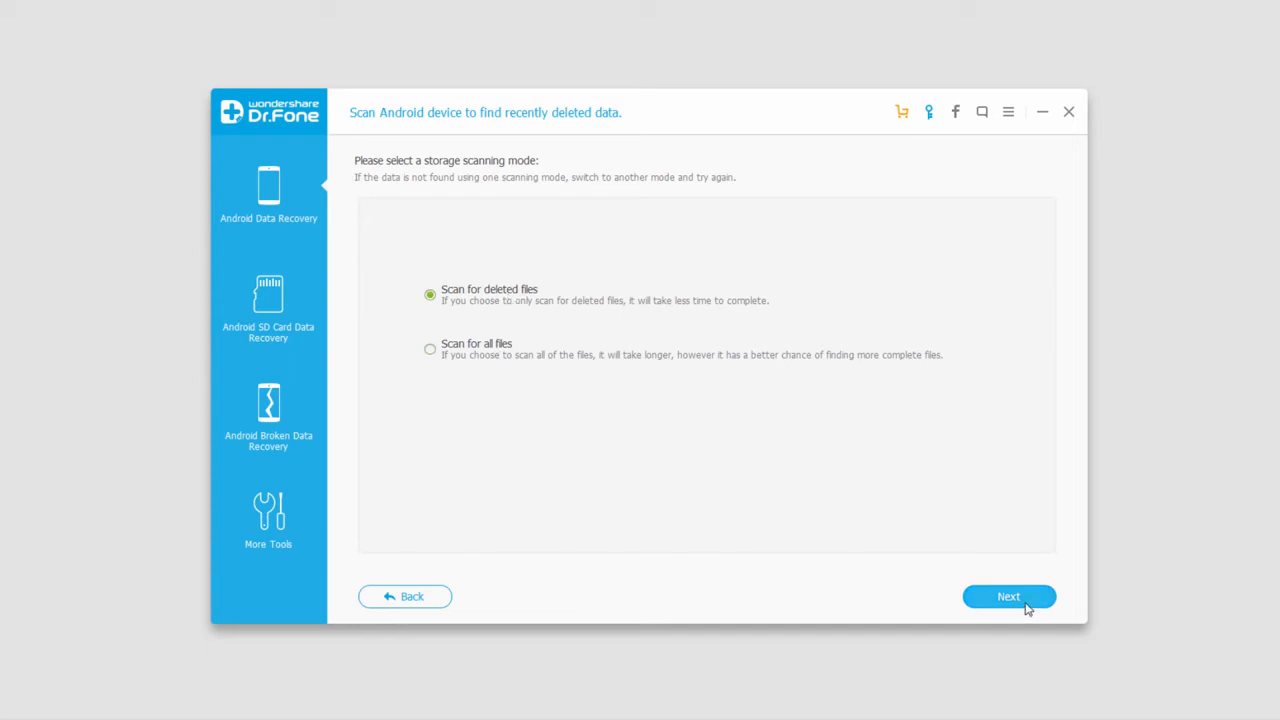
pyautogui.click(1008, 596)
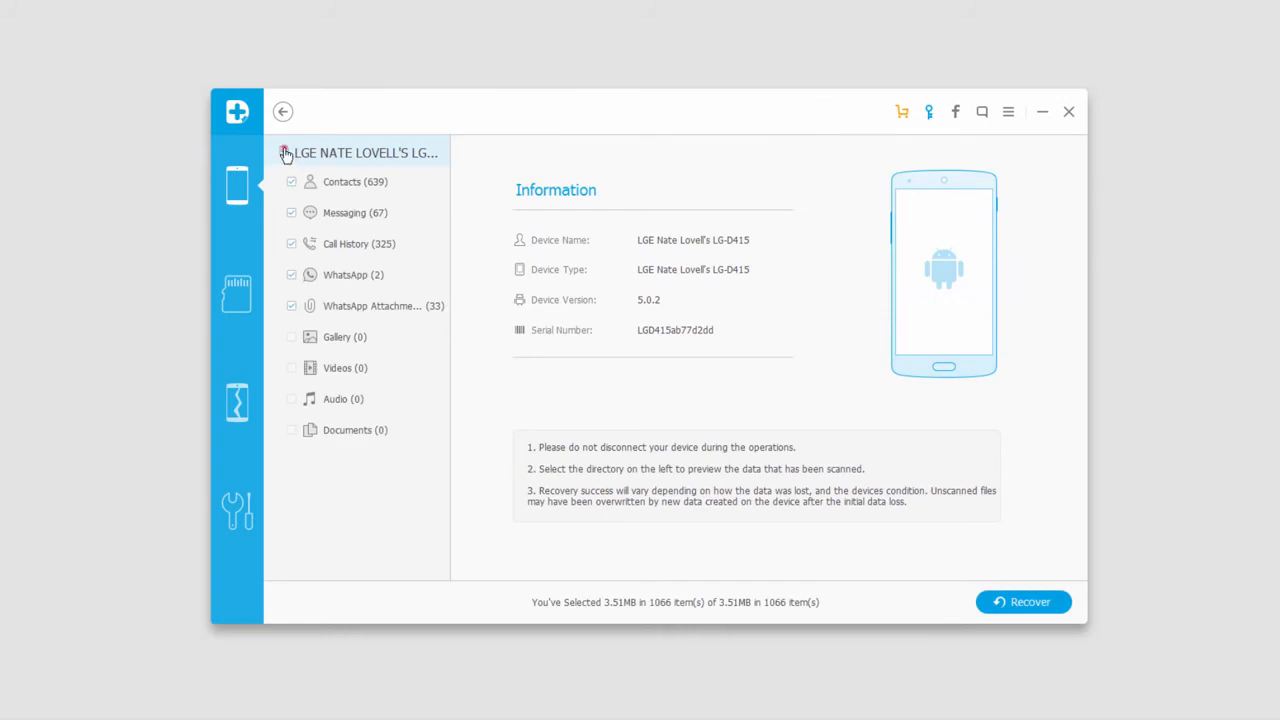
# Deselect all scanned items using the device checkbox at the top of the category tree
pyautogui.click(353, 275)
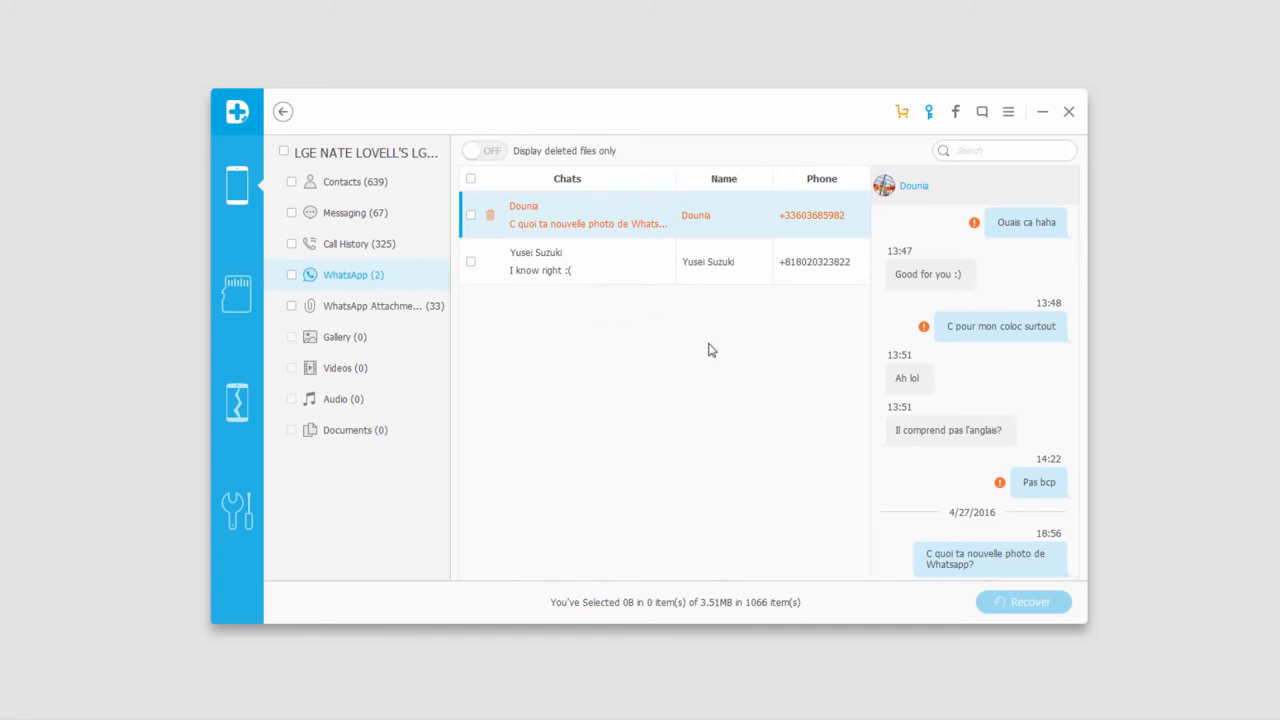
pyautogui.moveTo(362, 128)
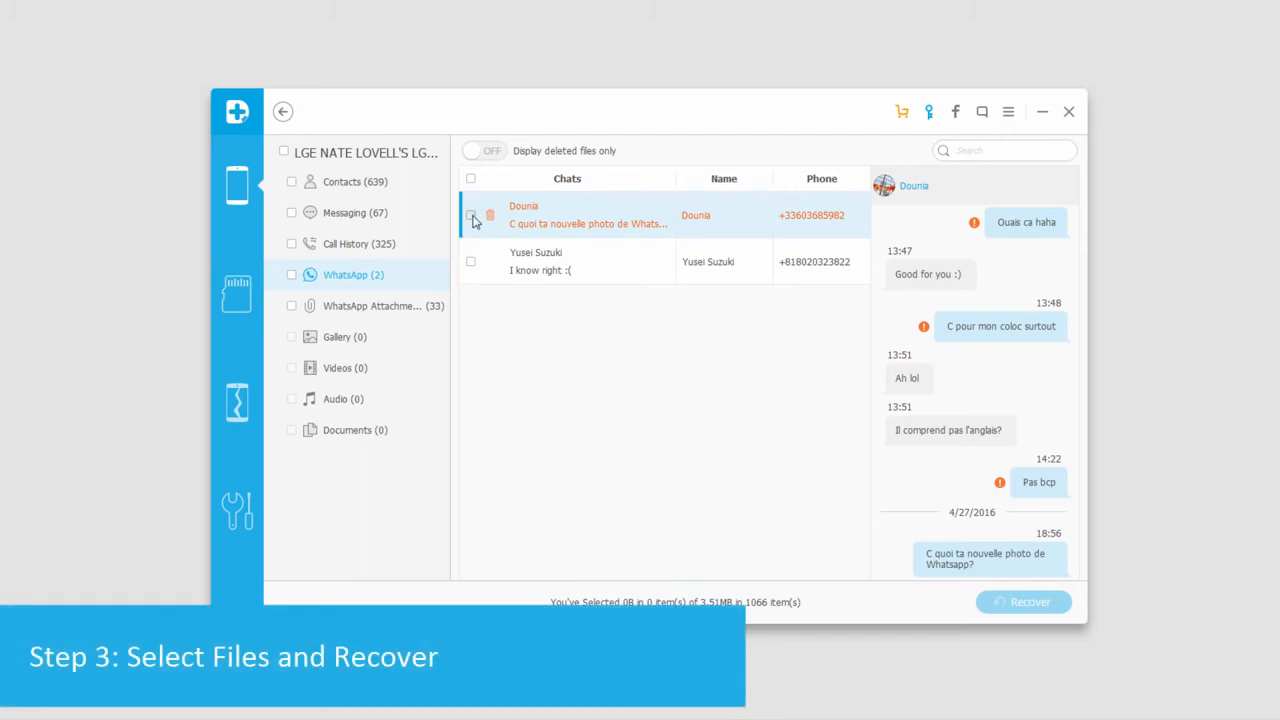
# Tick the WhatsApp chats, recover them, and pick a save drive
pyautogui.click(470, 214)
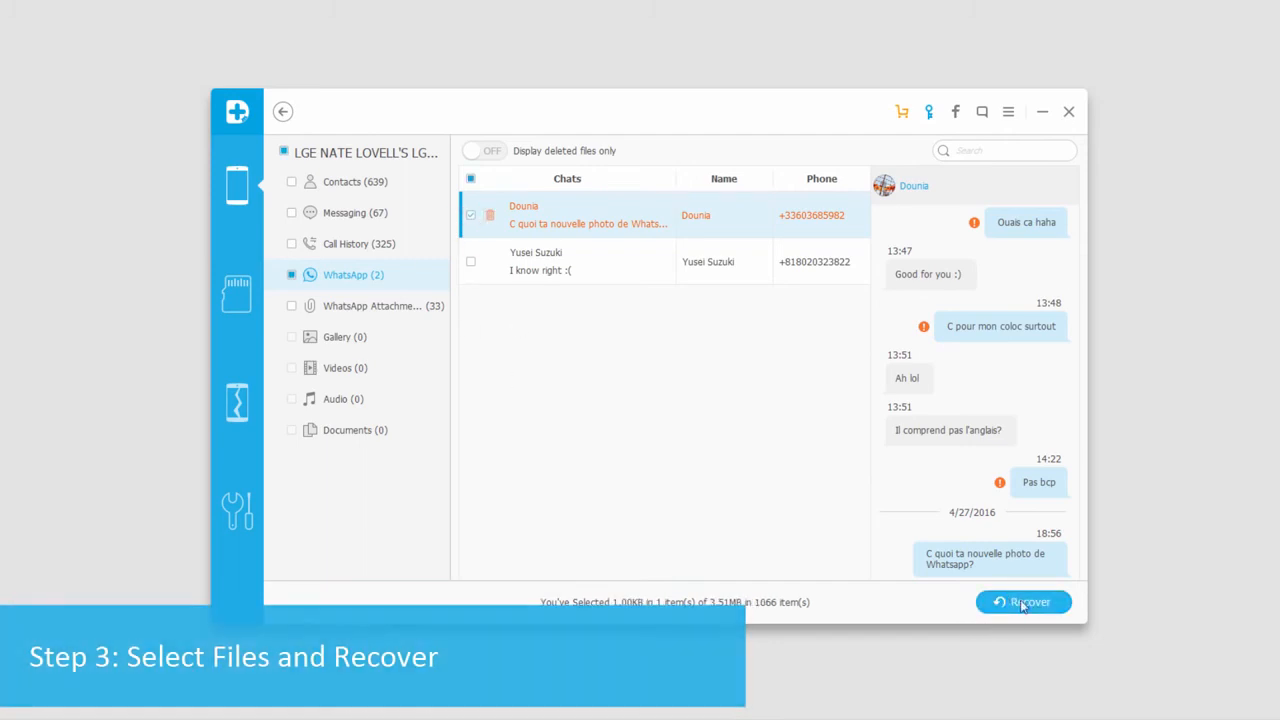
pyautogui.click(1022, 601)
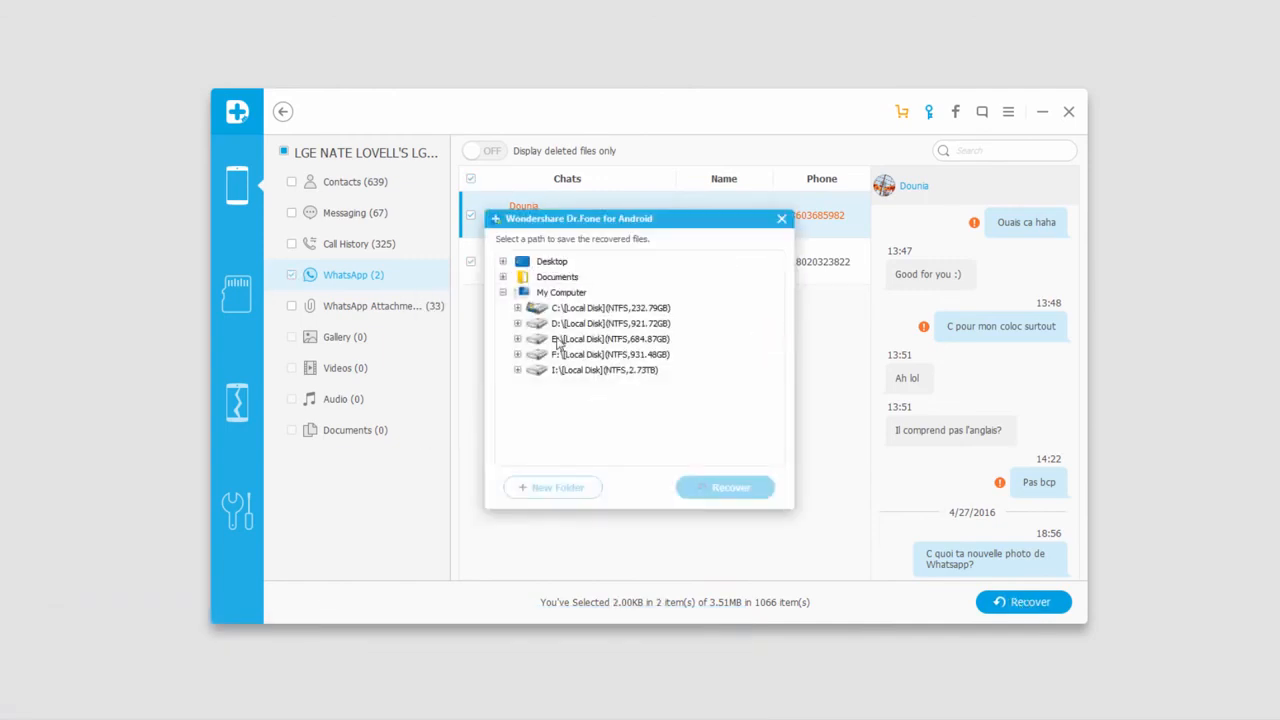
pyautogui.click(725, 487)
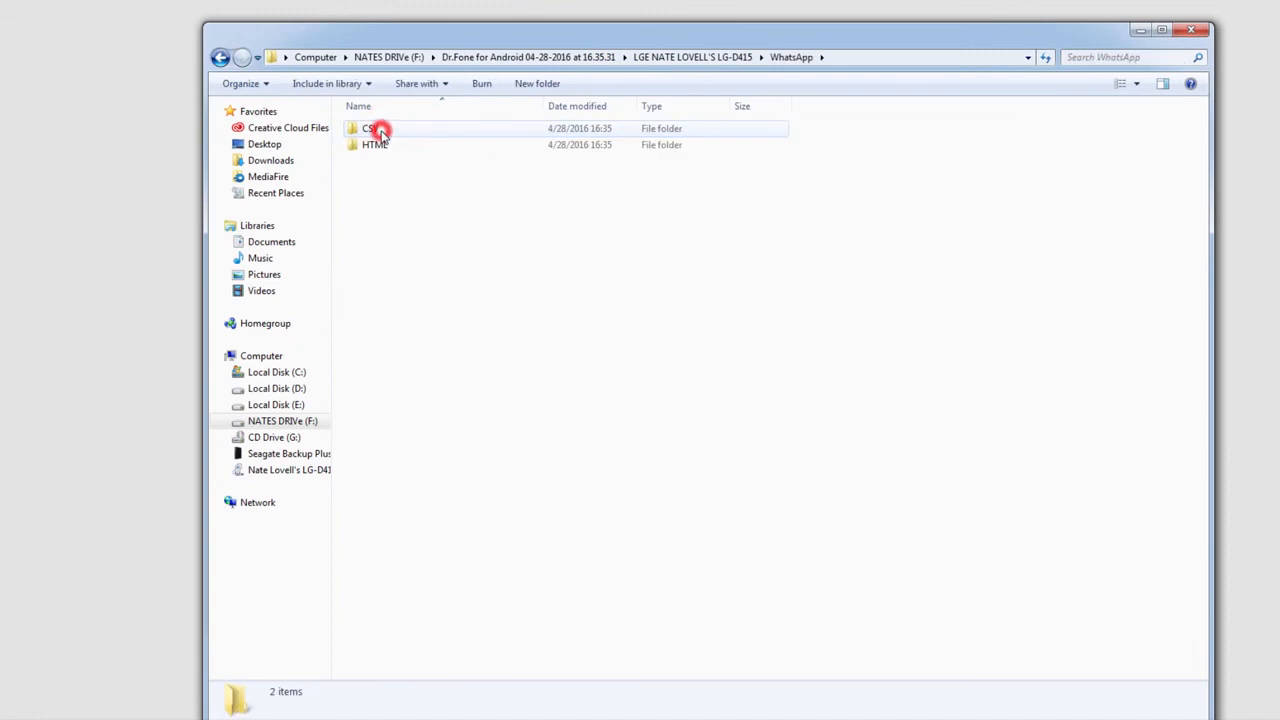
# Open the HTML folder inside the WhatsApp output folder on drive F:
pyautogui.doubleClick(374, 144)
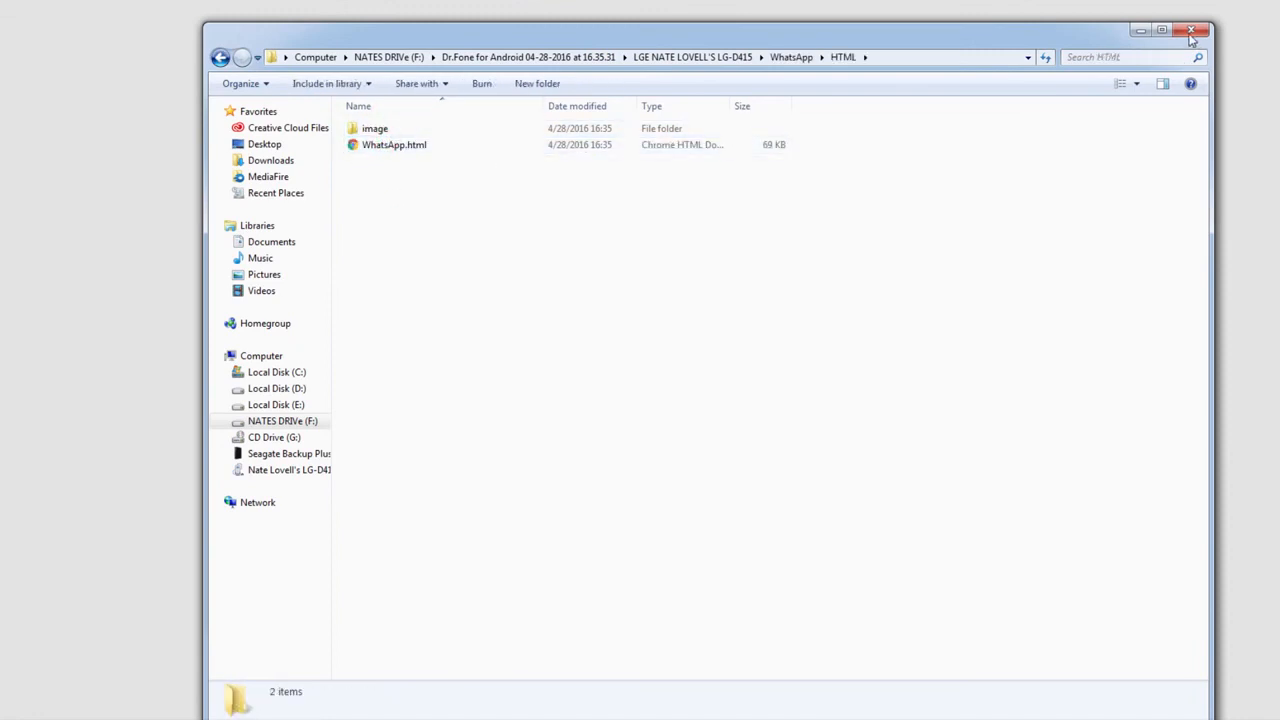